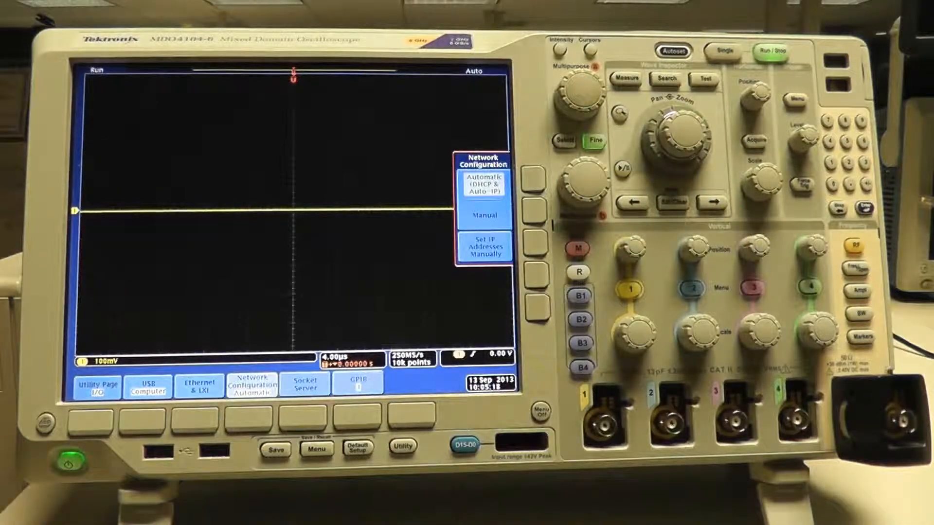
Step: Choose Manual in the Network Configuration side menu
click(483, 248)
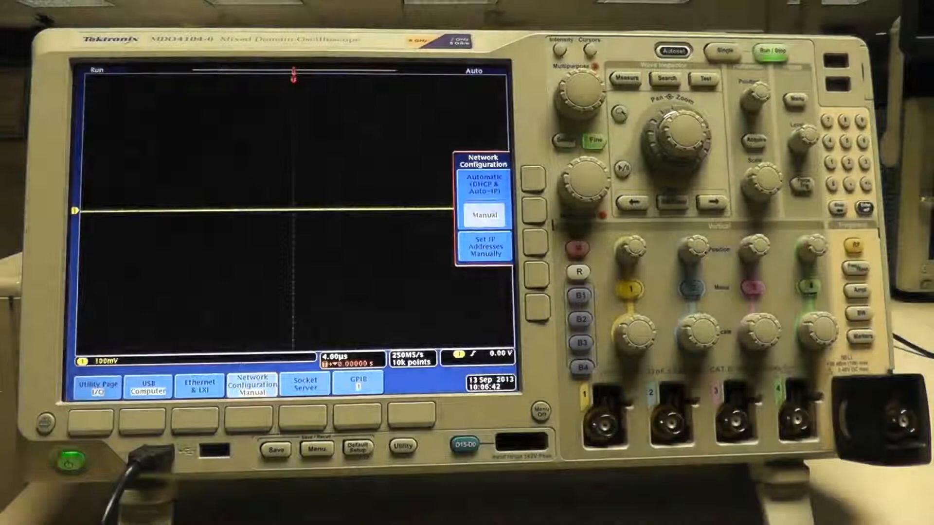
Step: Display the Ethernet & LXI settings showing manual IP 192.168.0.2 and subnet mask
click(199, 385)
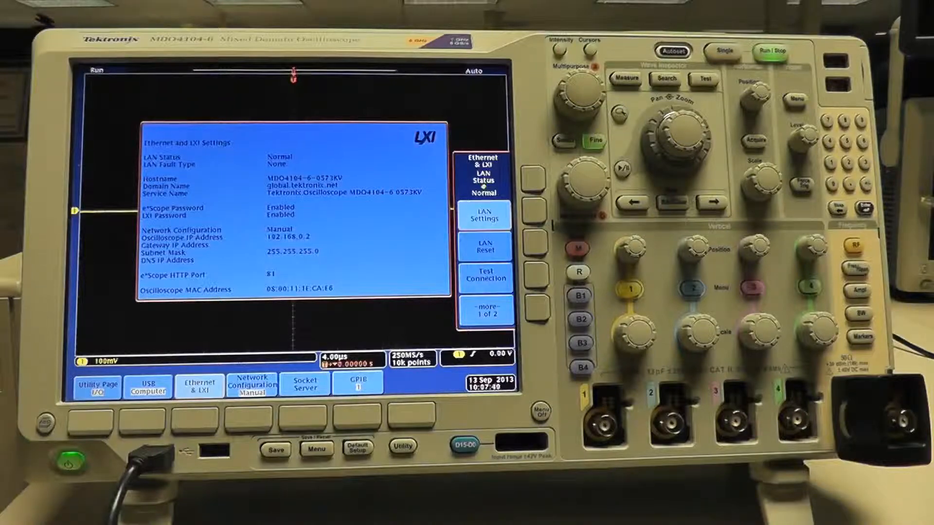
Step: Return the Network Configuration to Automatic (DHCP & Auto-IP)
click(252, 385)
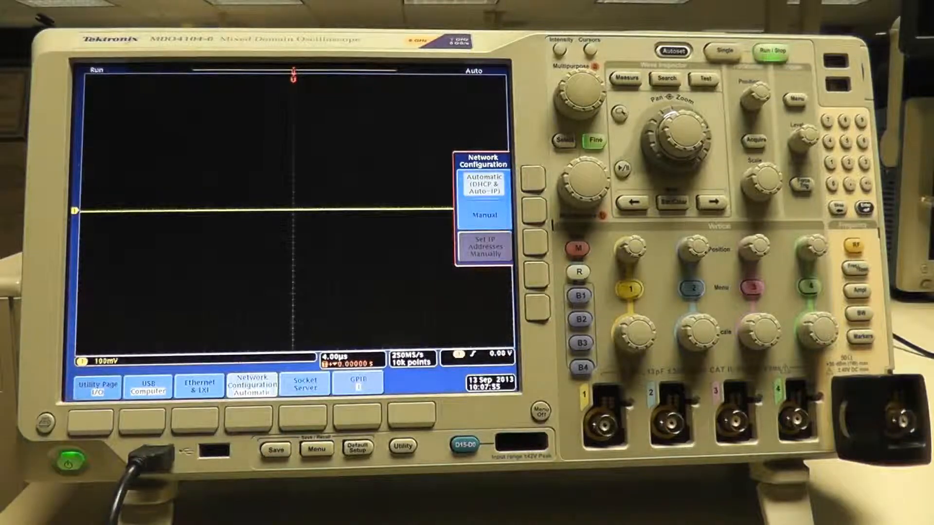